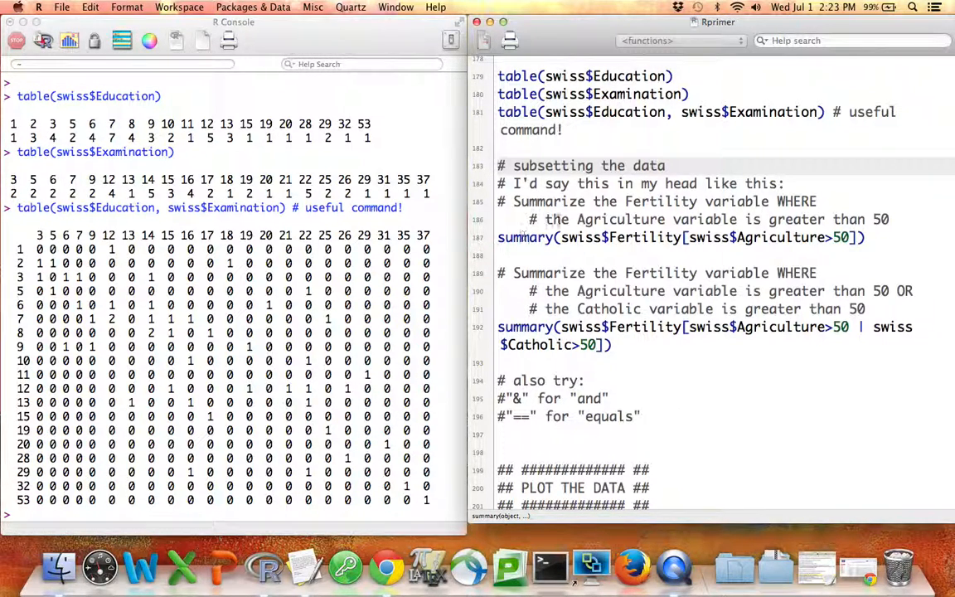
- Run swiss$Fertility to print the full vector of 47 Fertility values
double_click(795, 201)
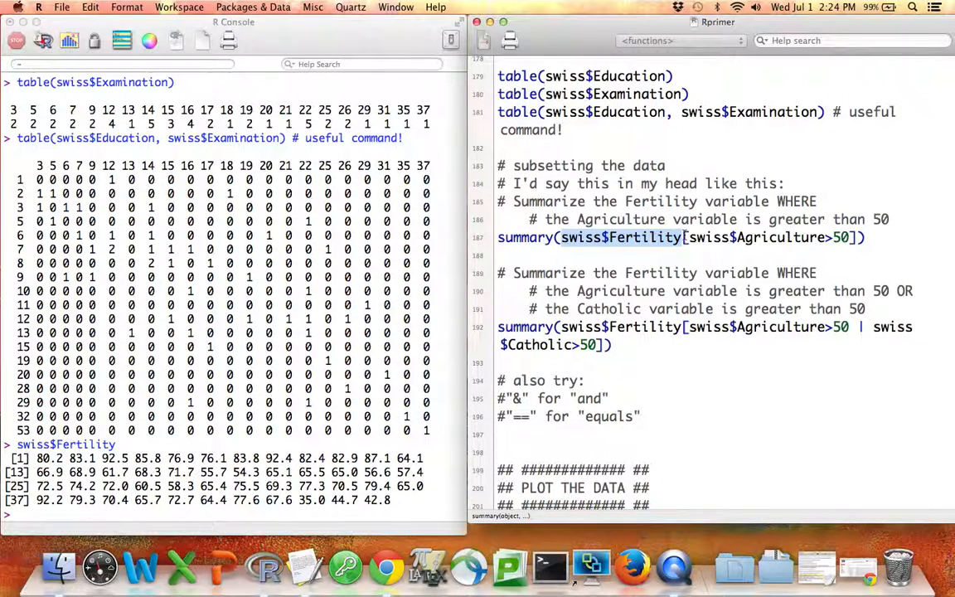
- Subset Fertility by Agriculture>50 and summarize it, highlighting the median 69.90
left_click(677, 238)
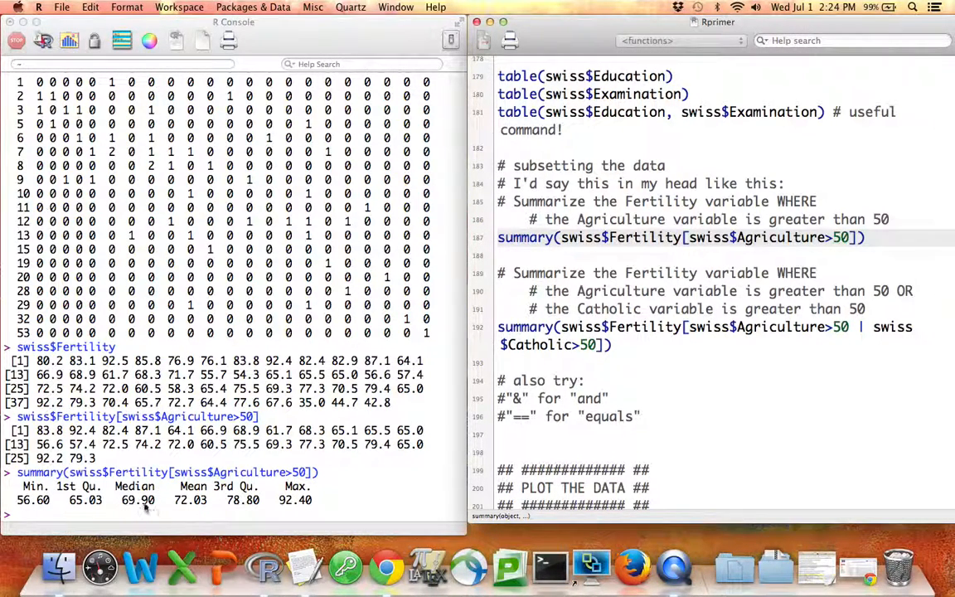
double_click(137, 500)
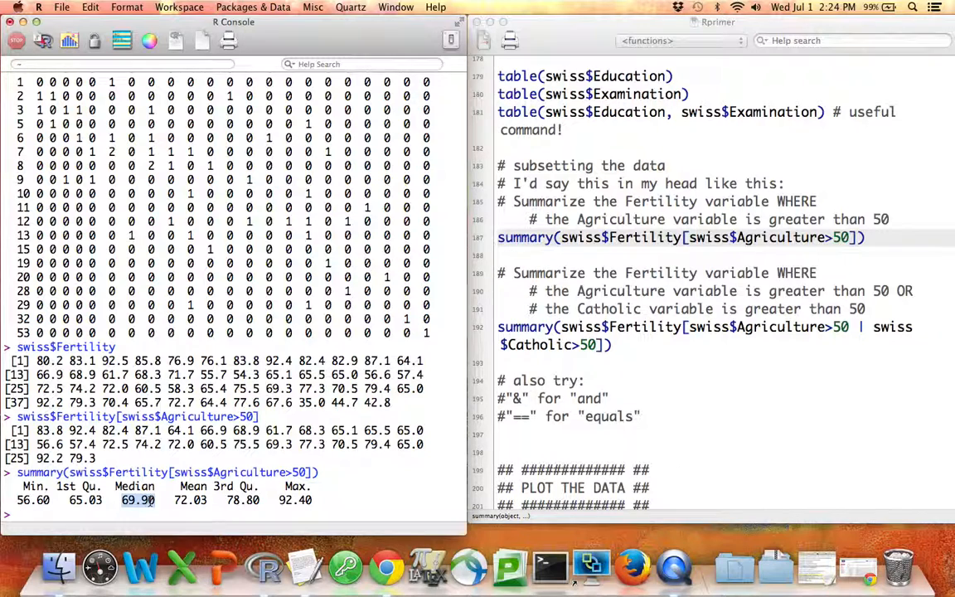
- Run the Fertility subset and summary for Agriculture>50 | Catholic>50 (median 71.25, mean 71.72)
scroll("down", 3)
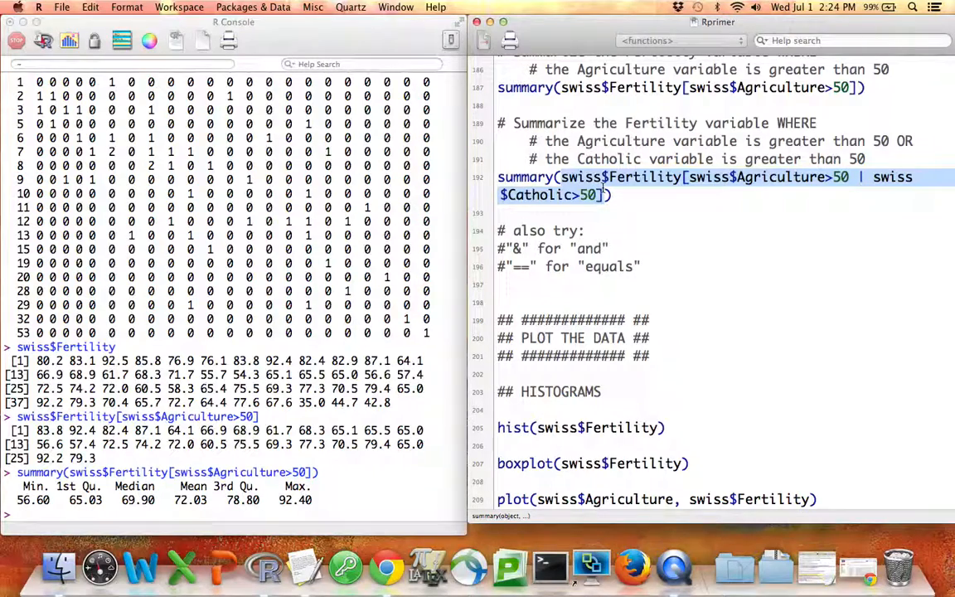
key("Return")
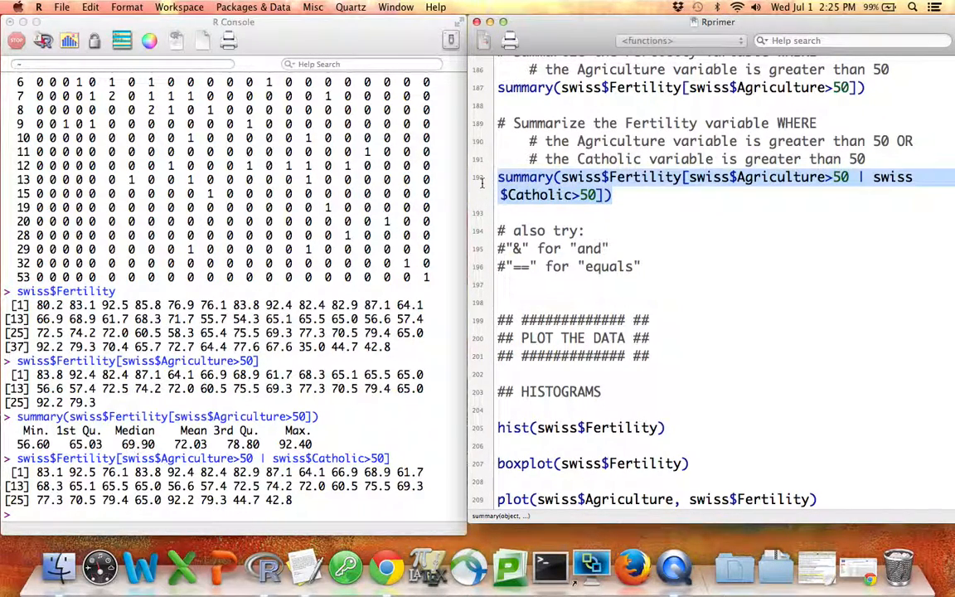
key("Return")
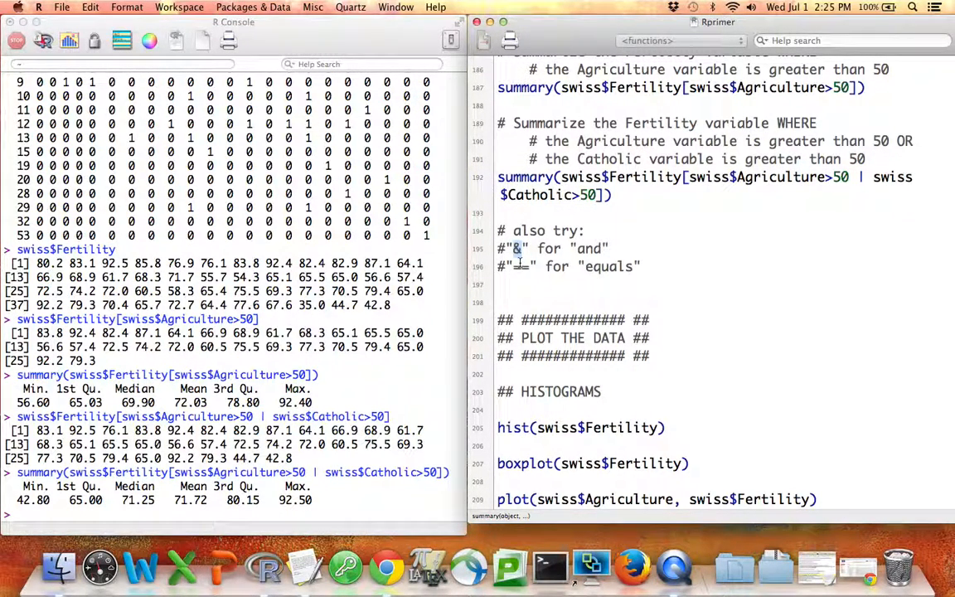
- Note the 'also try' operators, typing == for the equals comparison
type("==")
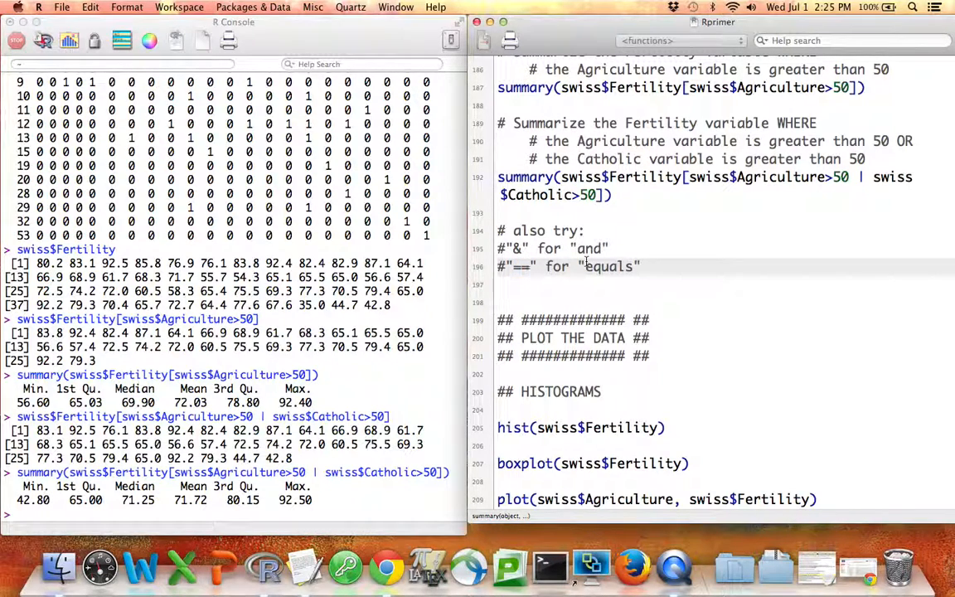